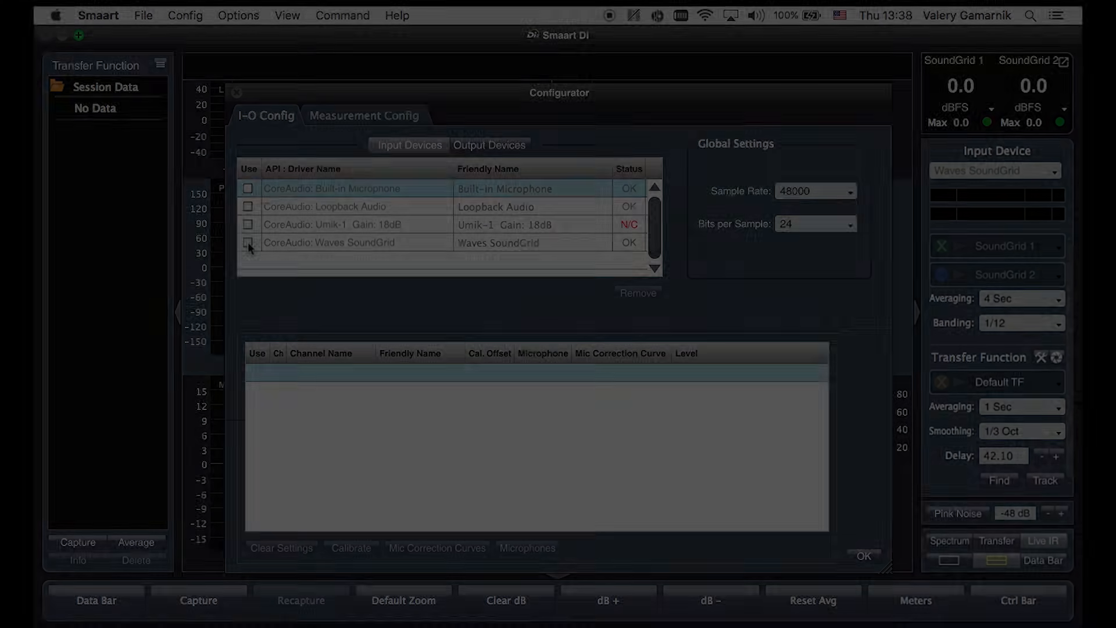
- Enable CoreAudio: Waves SoundGrid as an input device in the I-O Config list
click(249, 247)
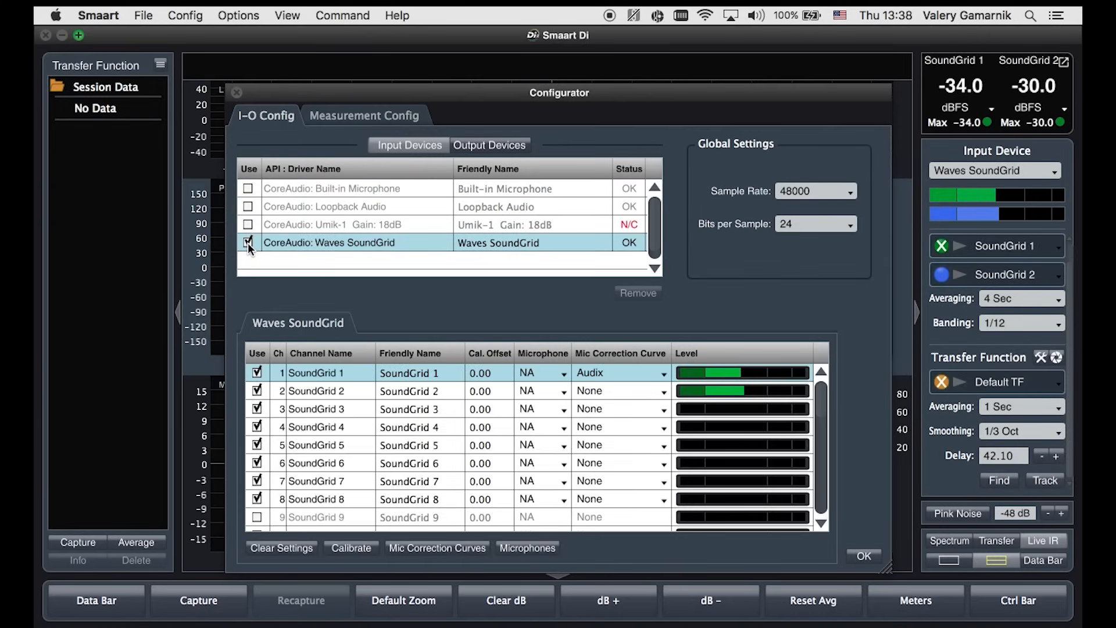